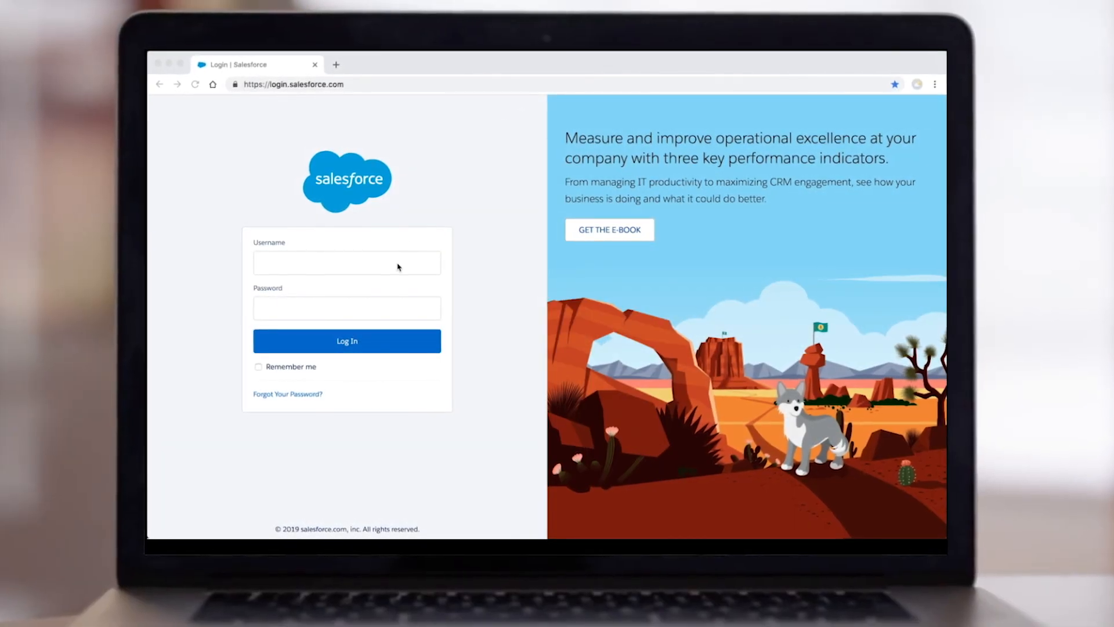
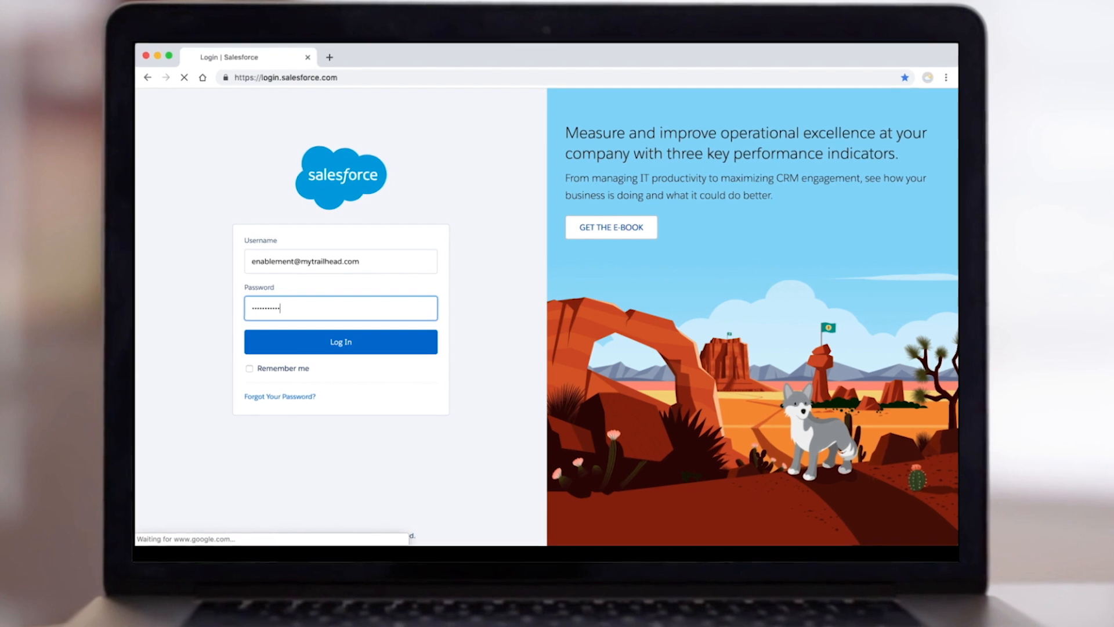
pyautogui.click(340, 341)
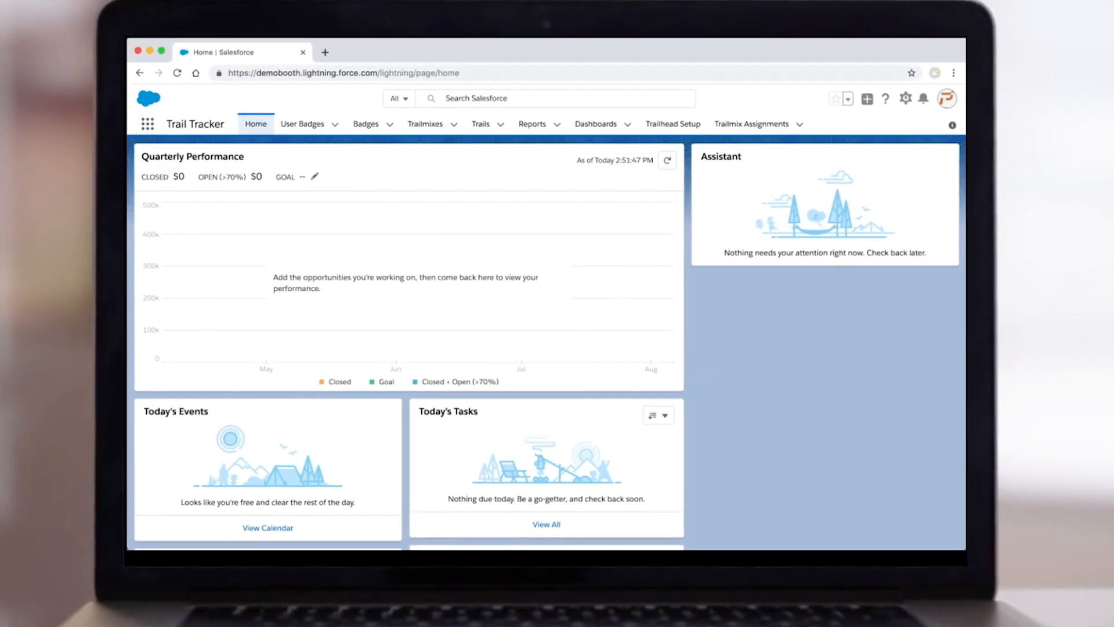
# Step: Reach the Users list via Setup Quick Find search for 'users'
pyautogui.click(906, 97)
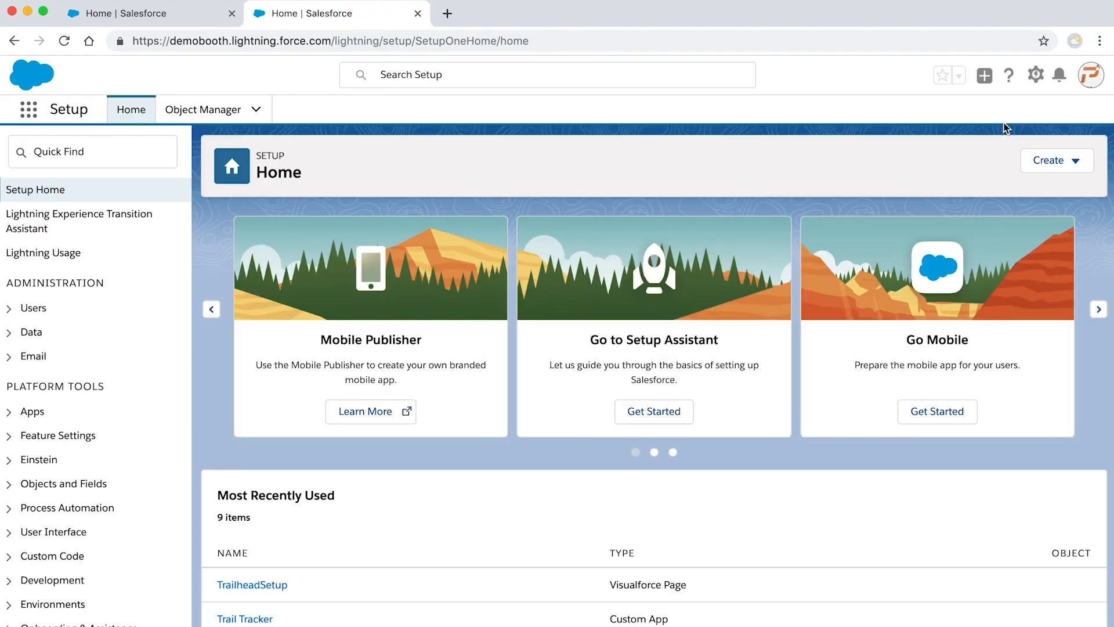
pyautogui.click(93, 151)
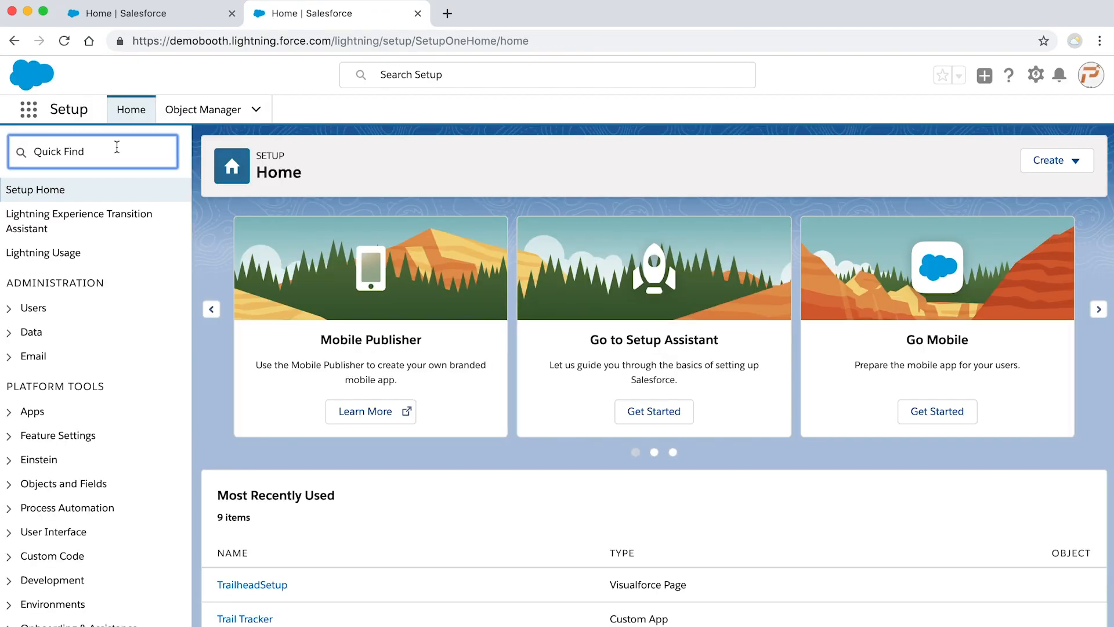
pyautogui.write('users')
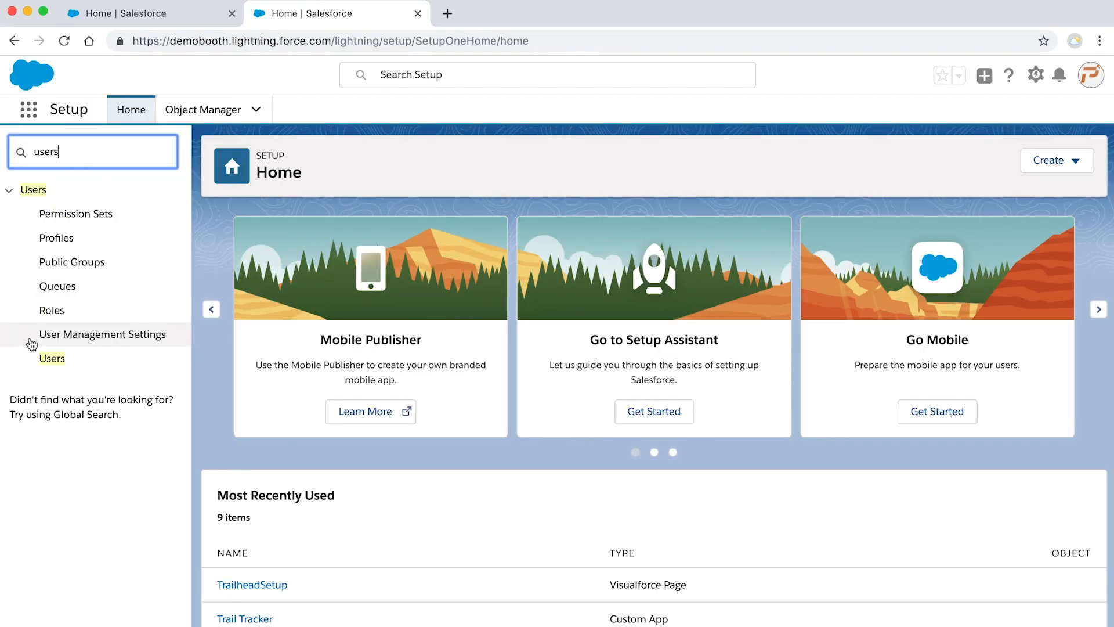
pyautogui.click(53, 359)
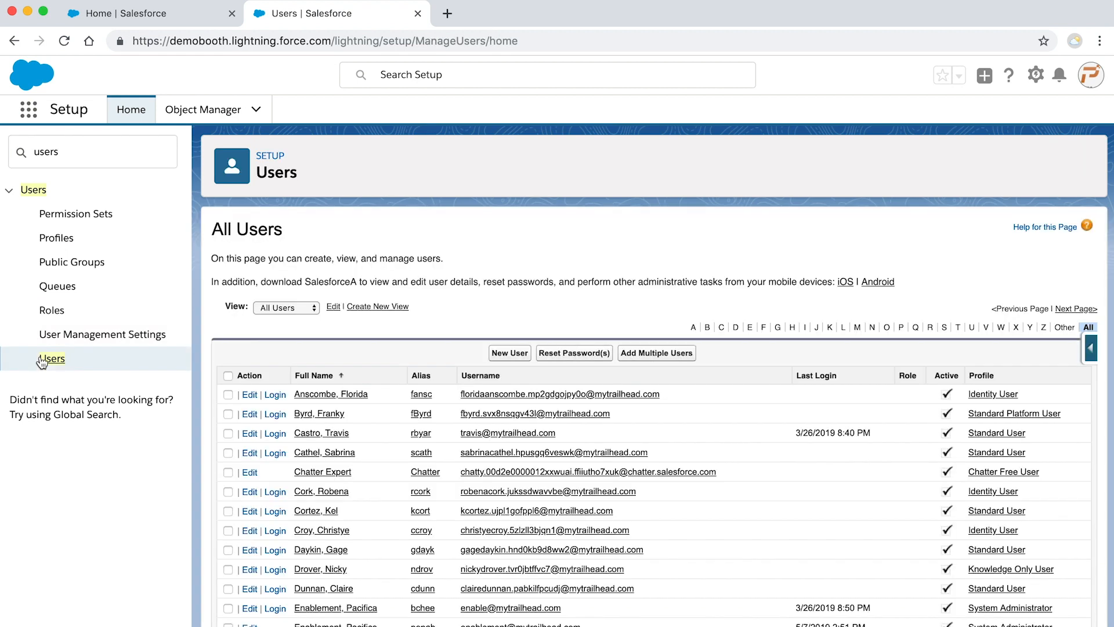
pyautogui.click(324, 452)
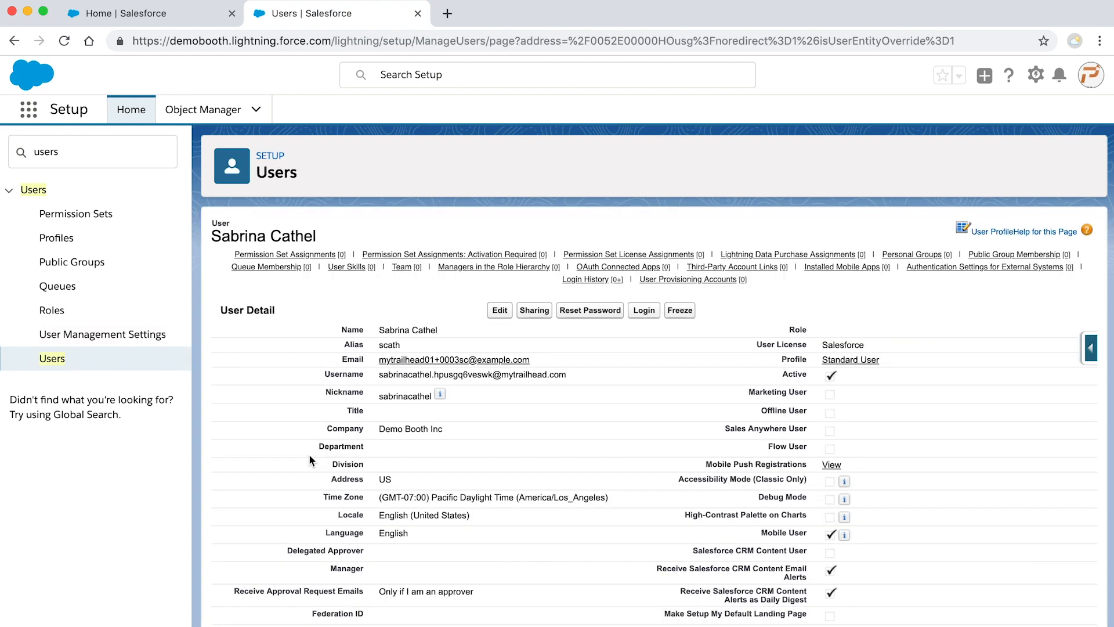
pyautogui.scroll(-3)
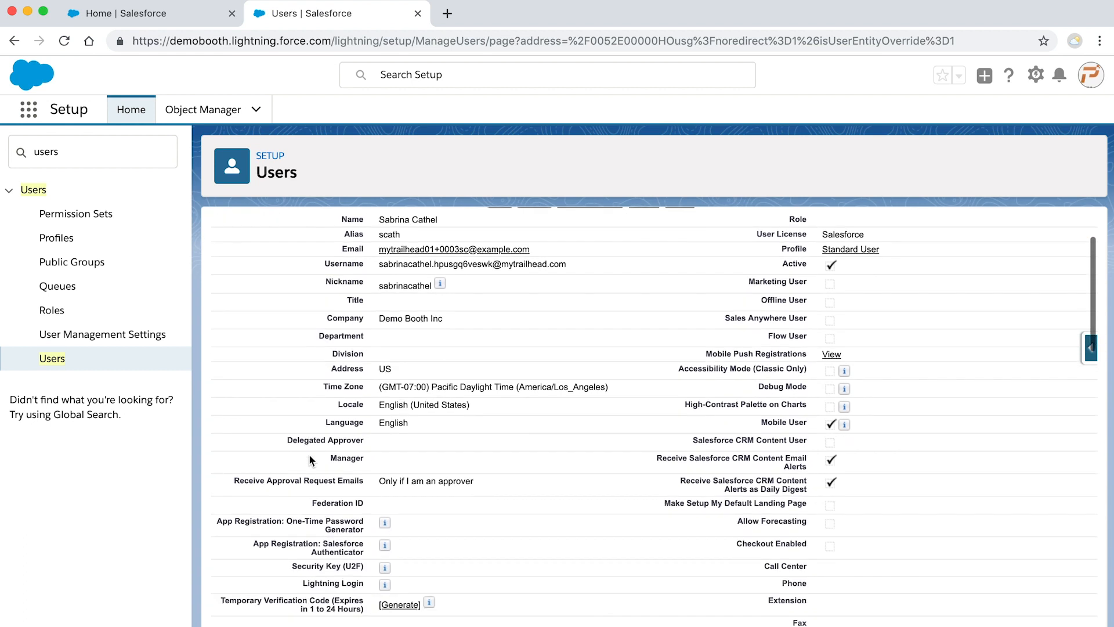
pyautogui.scroll(-3)
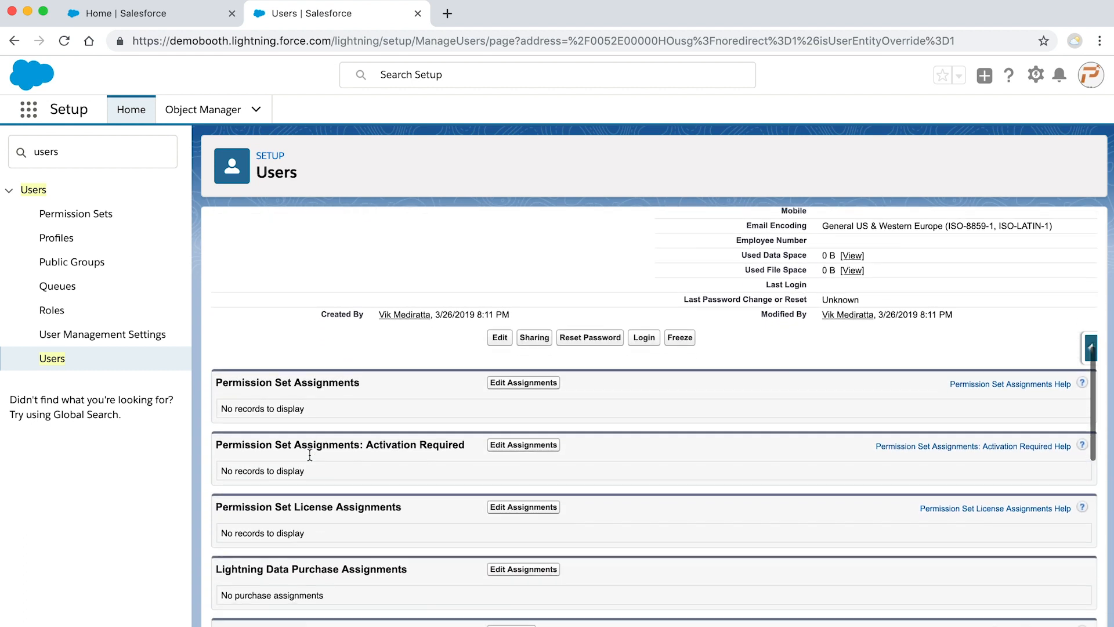
pyautogui.scroll(-3)
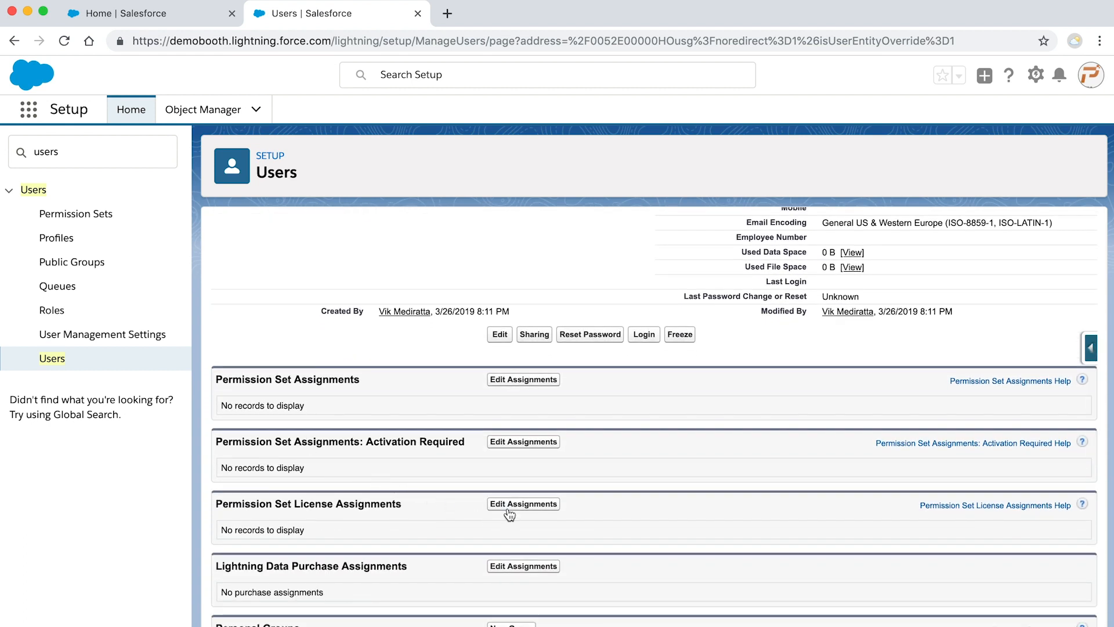
# Step: Assign Sabrina the myTrailhead permission set license, then go to the Permission Sets list
pyautogui.click(524, 503)
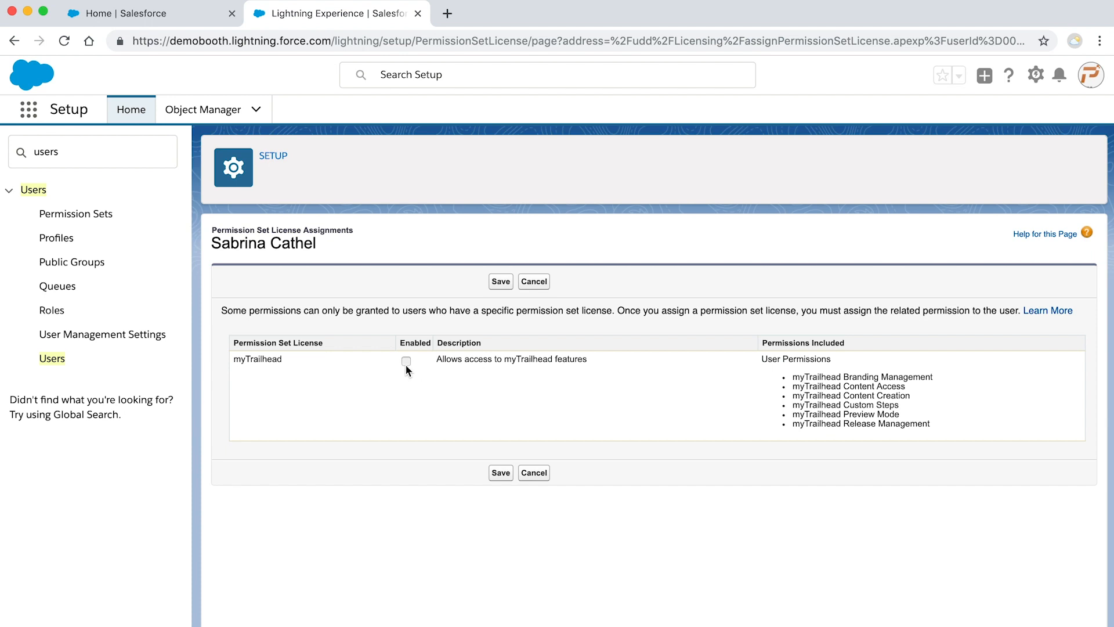
pyautogui.click(500, 473)
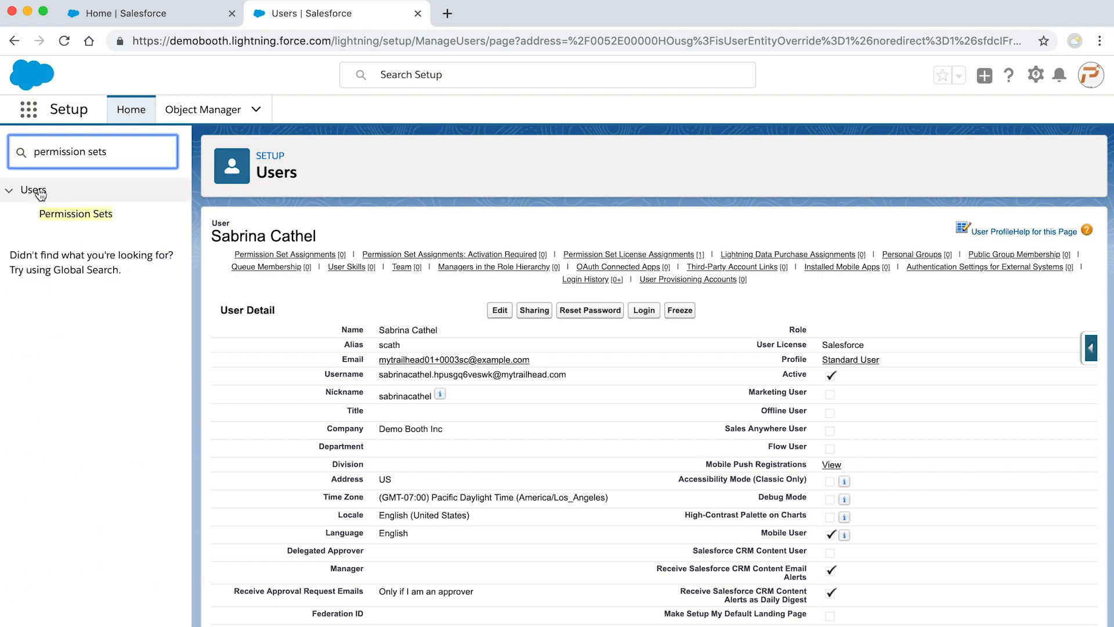
pyautogui.click(75, 213)
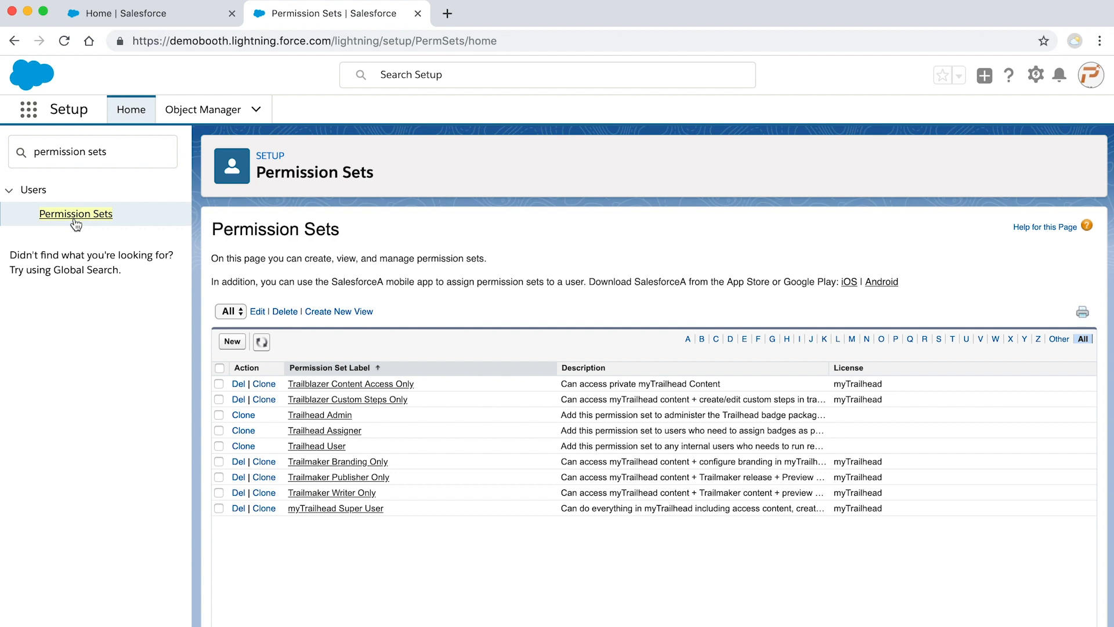
pyautogui.moveTo(229, 353)
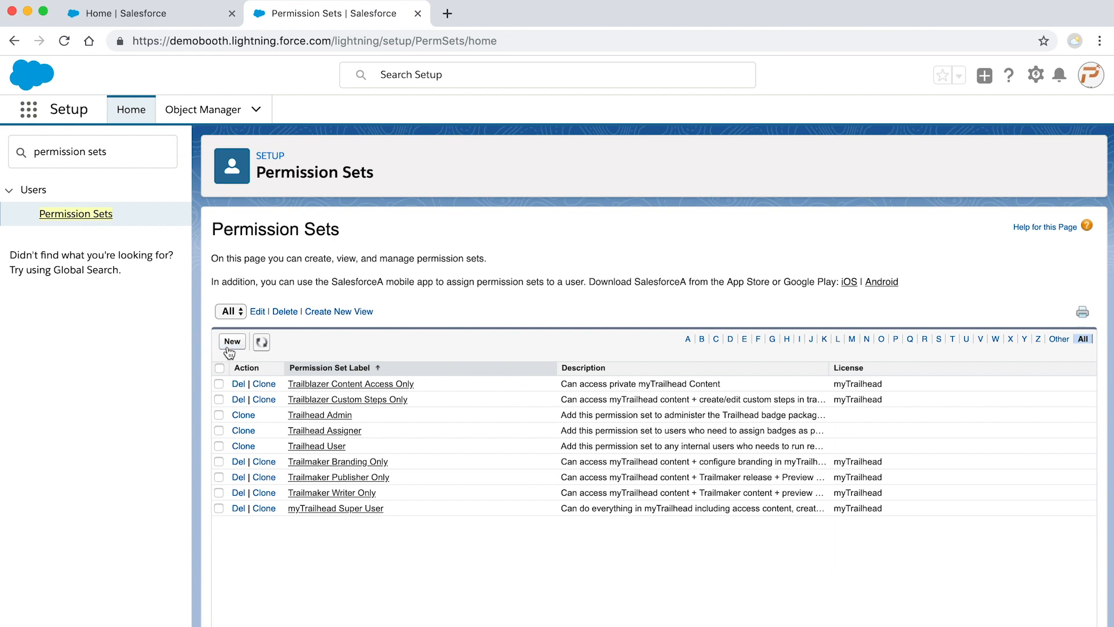
# Step: Create permission set 'Super User', description 'All Access', with the myTrailhead license
pyautogui.click(232, 341)
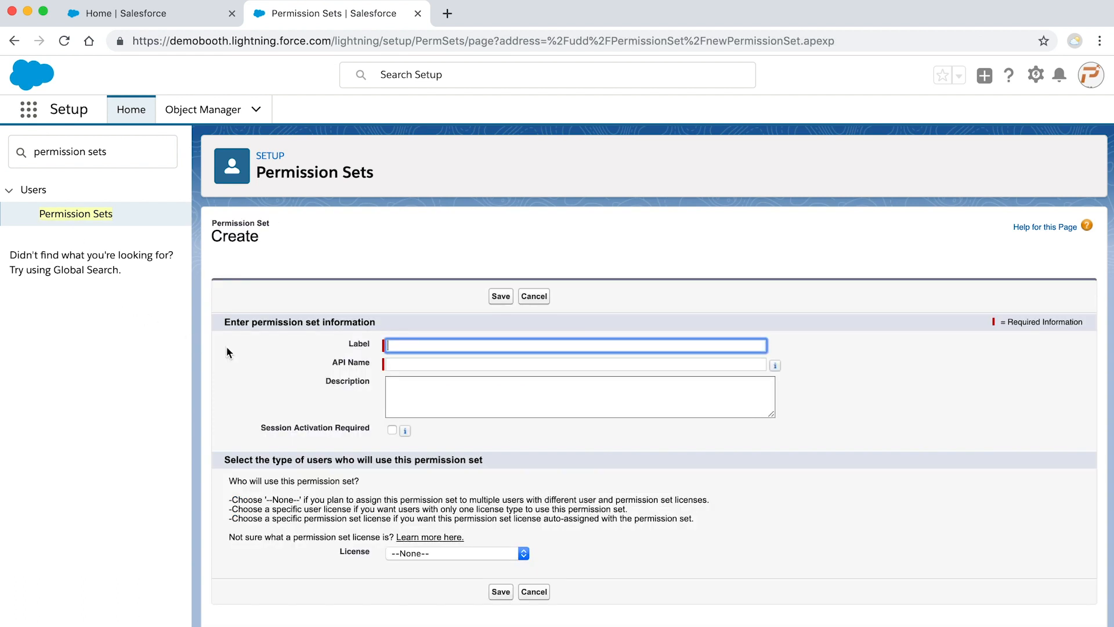
pyautogui.write('S')
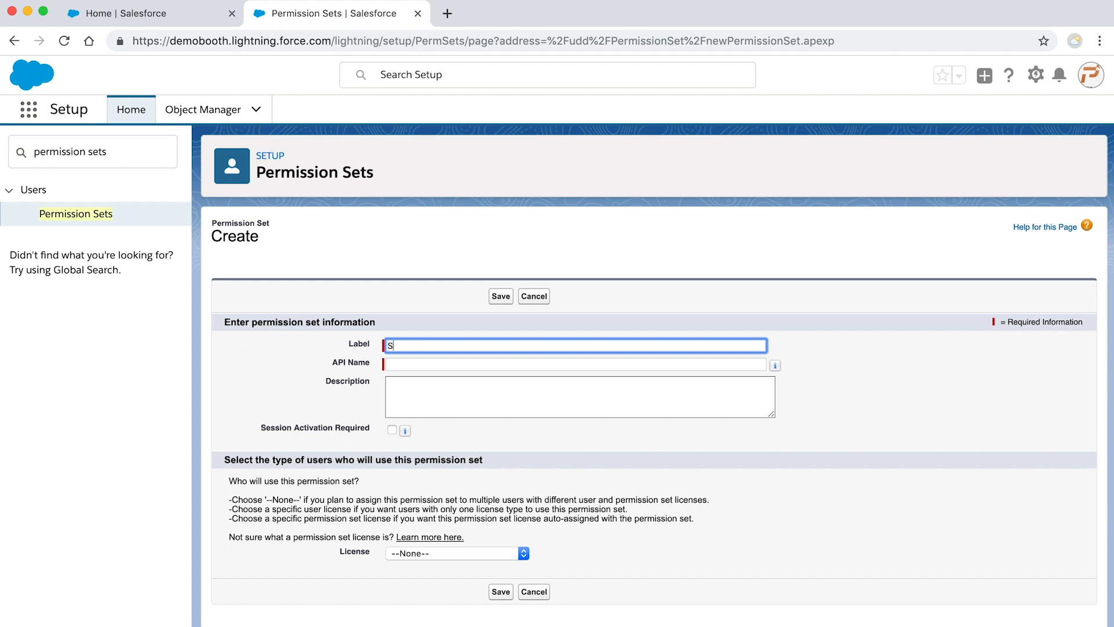
pyautogui.write('Super User')
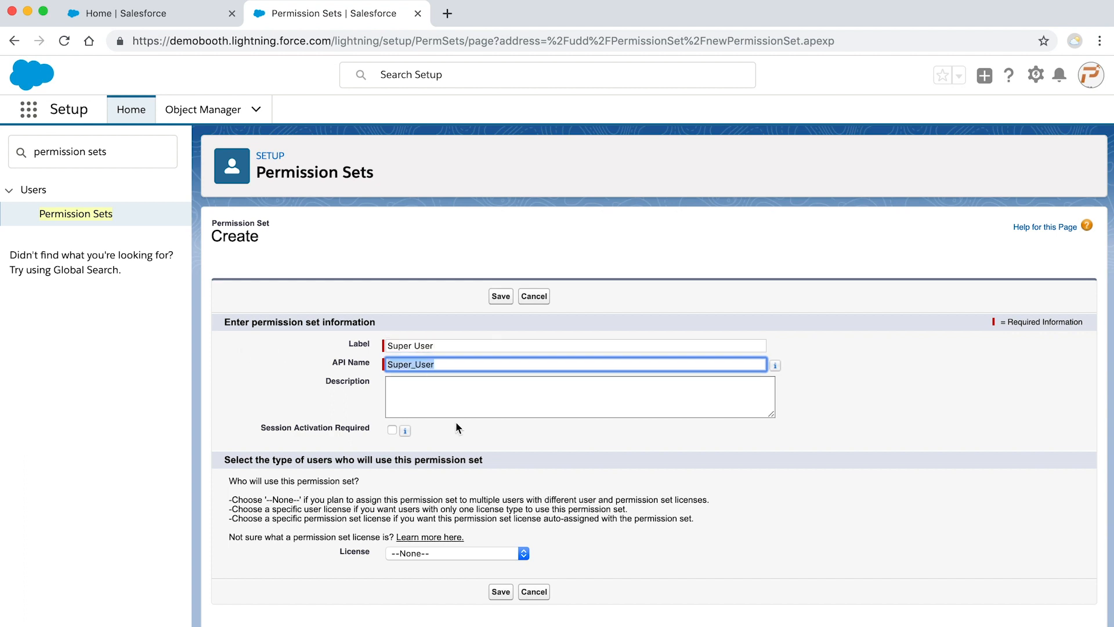
pyautogui.write('All Access')
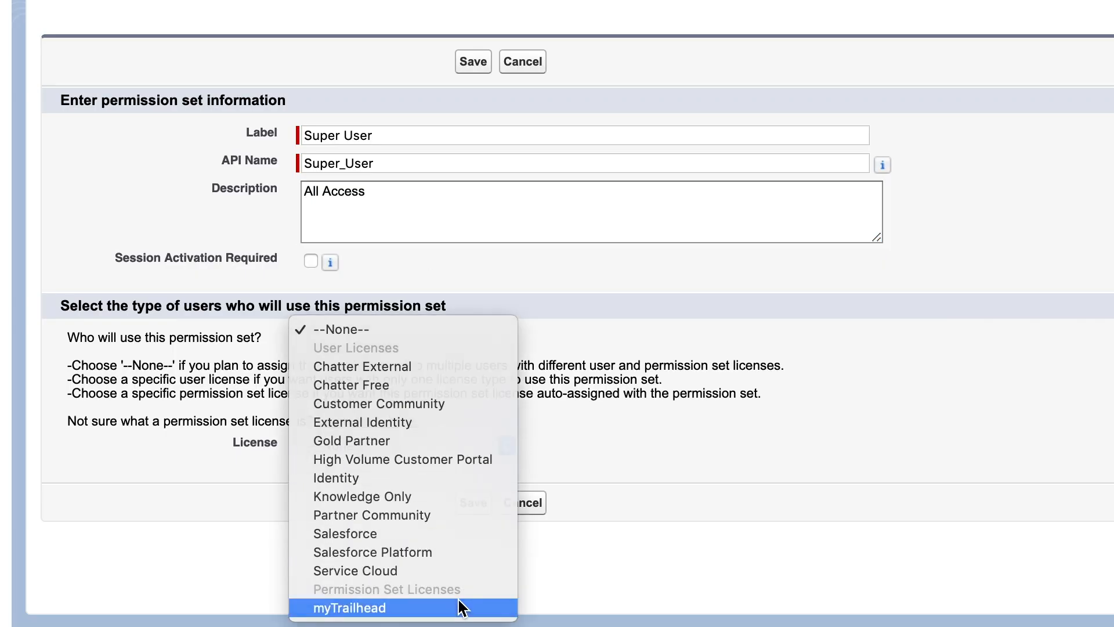
pyautogui.click(349, 606)
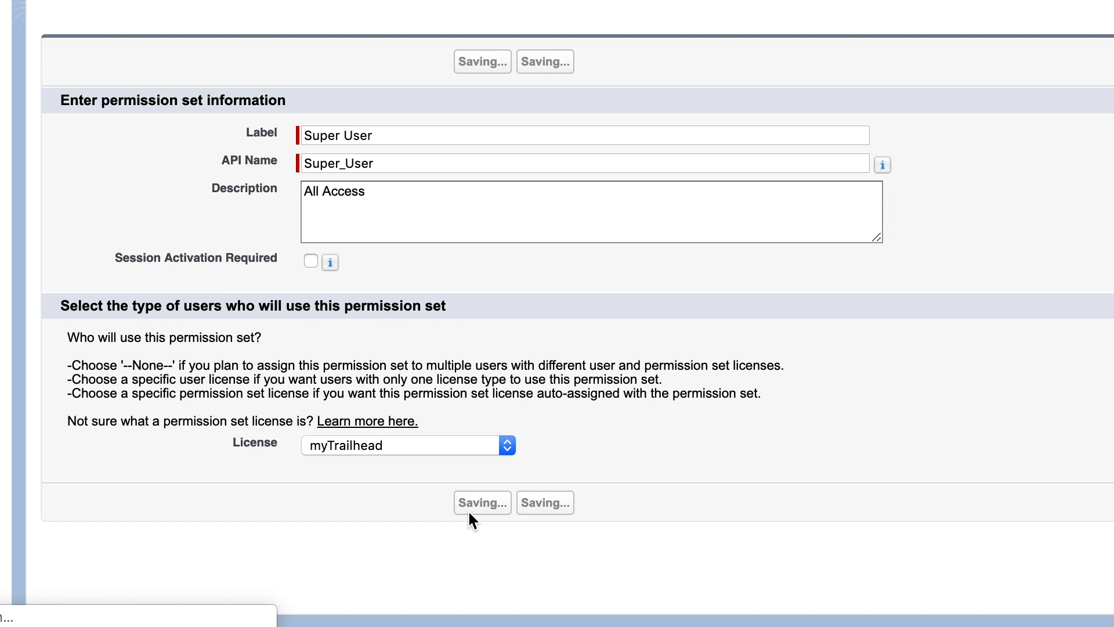
pyautogui.click(482, 502)
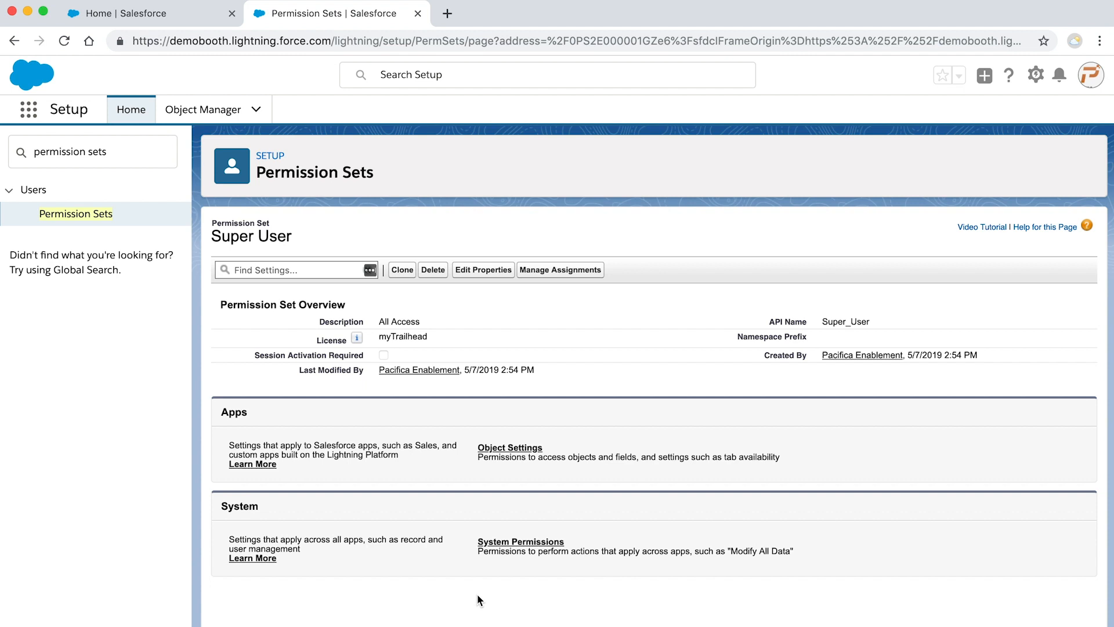
# Step: Enable all six myTrailhead system permissions on Super User and save
pyautogui.click(520, 542)
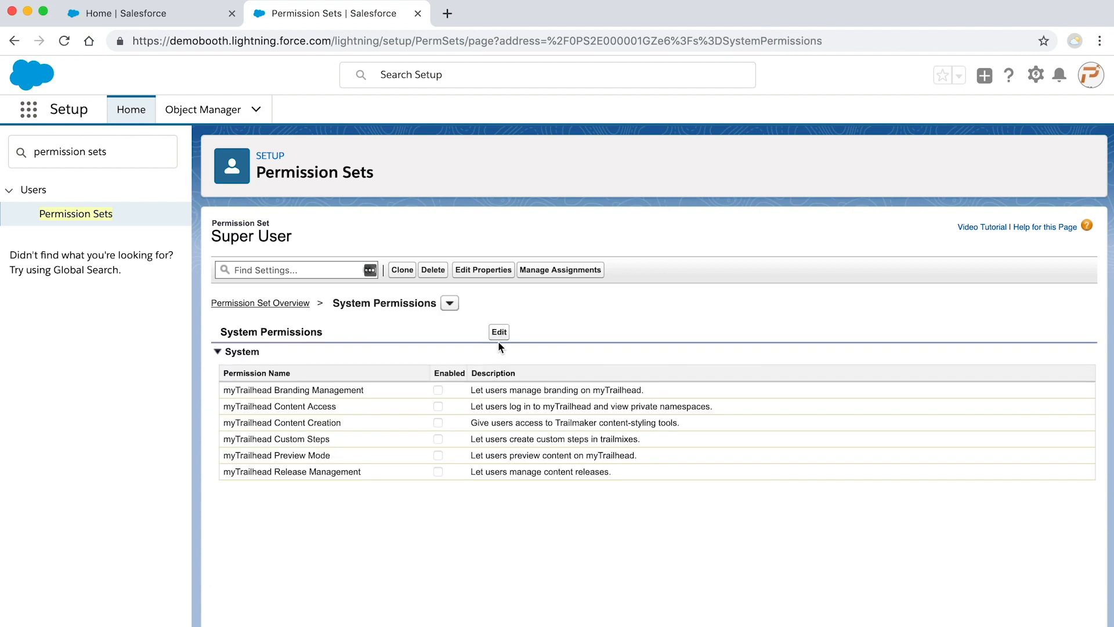
pyautogui.click(497, 332)
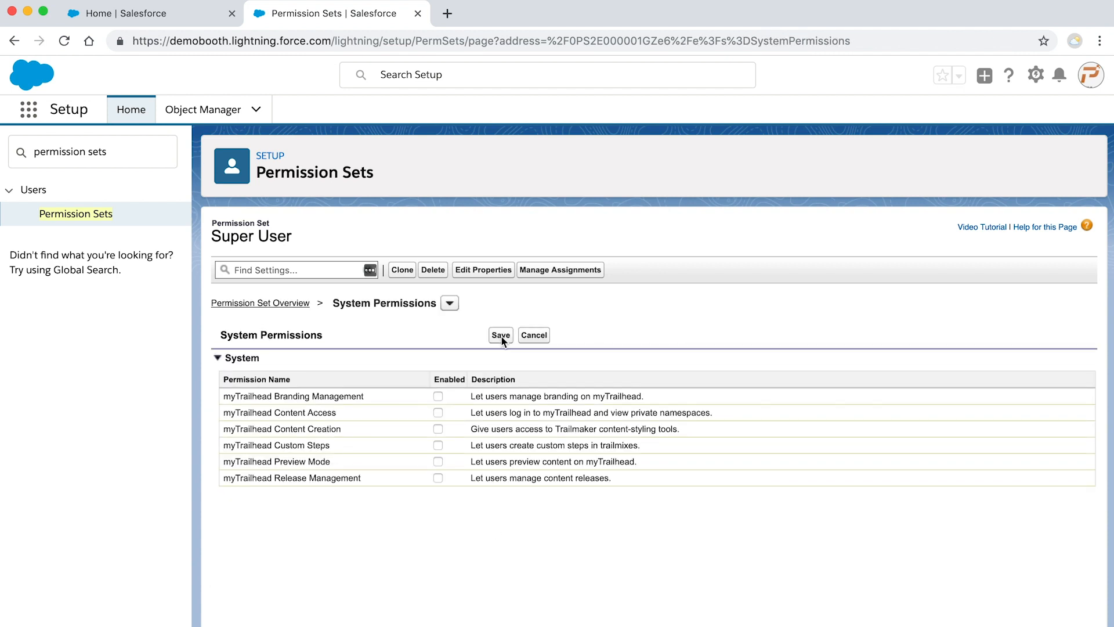
pyautogui.moveTo(500, 334)
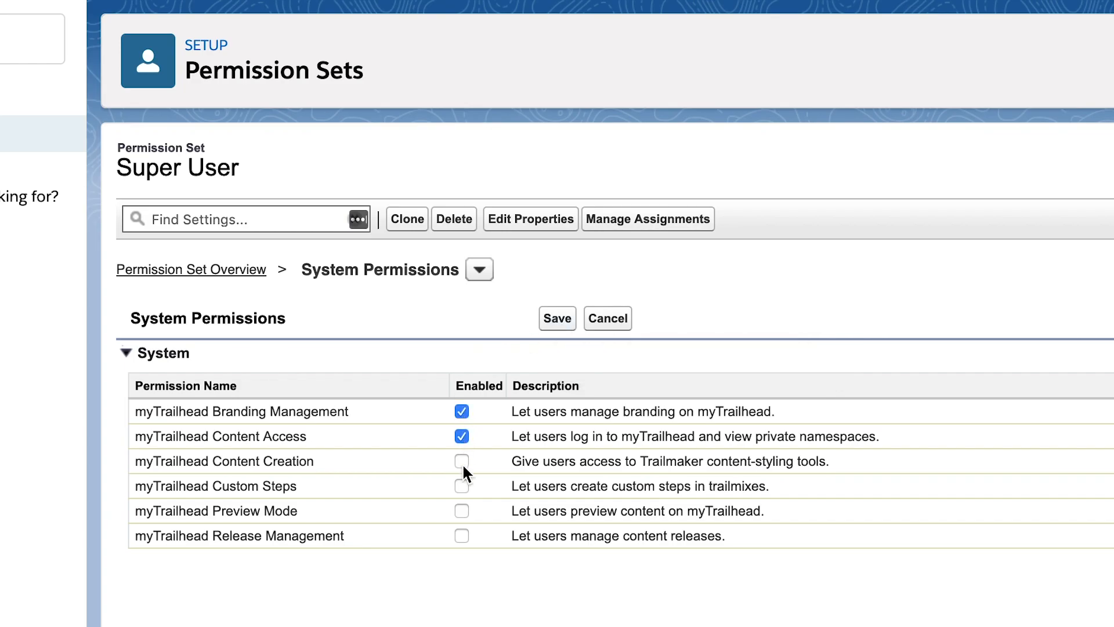
pyautogui.click(461, 535)
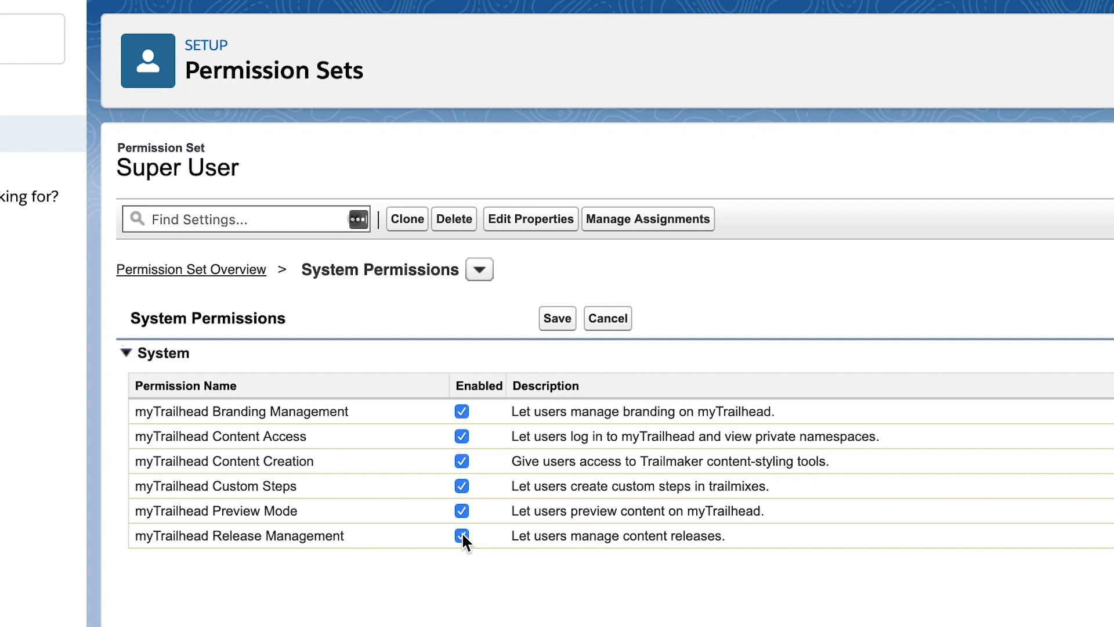
pyautogui.moveTo(558, 318)
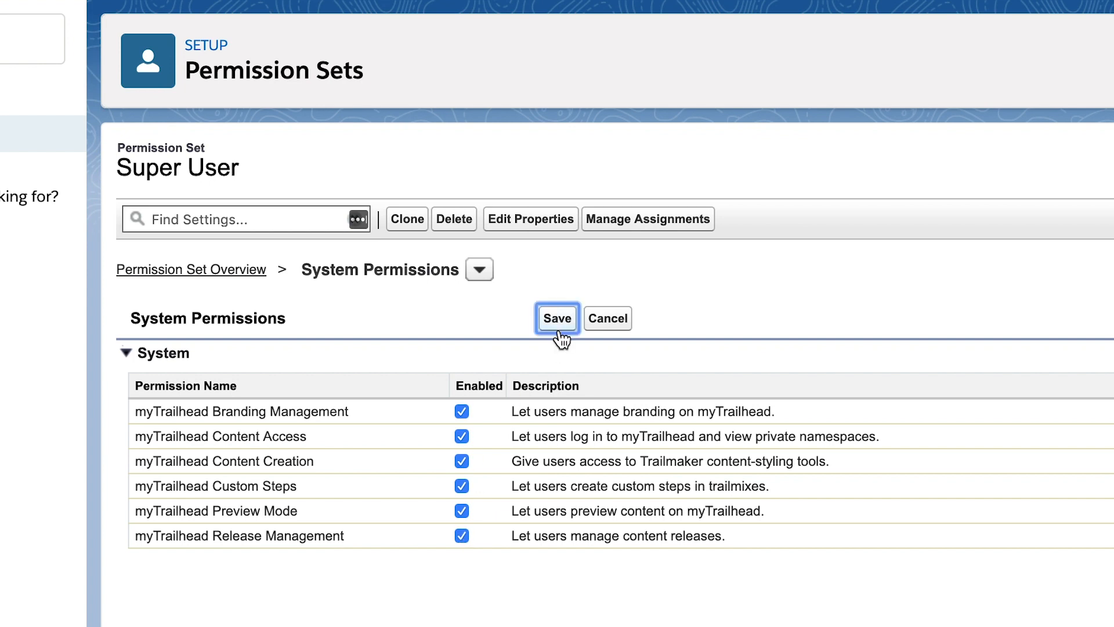
pyautogui.click(557, 318)
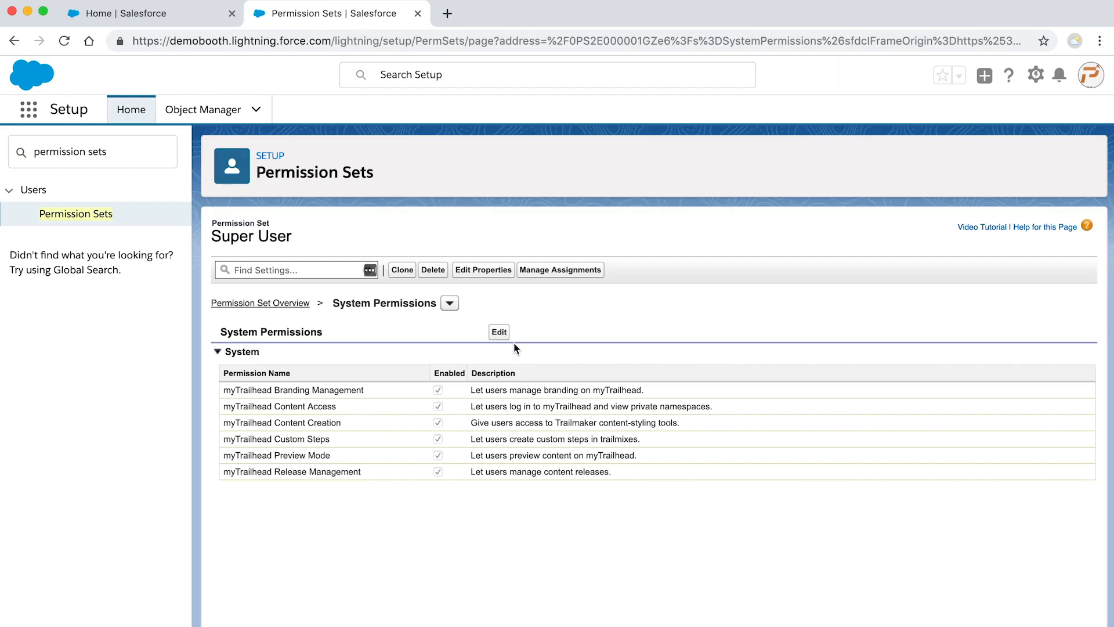
pyautogui.click(560, 270)
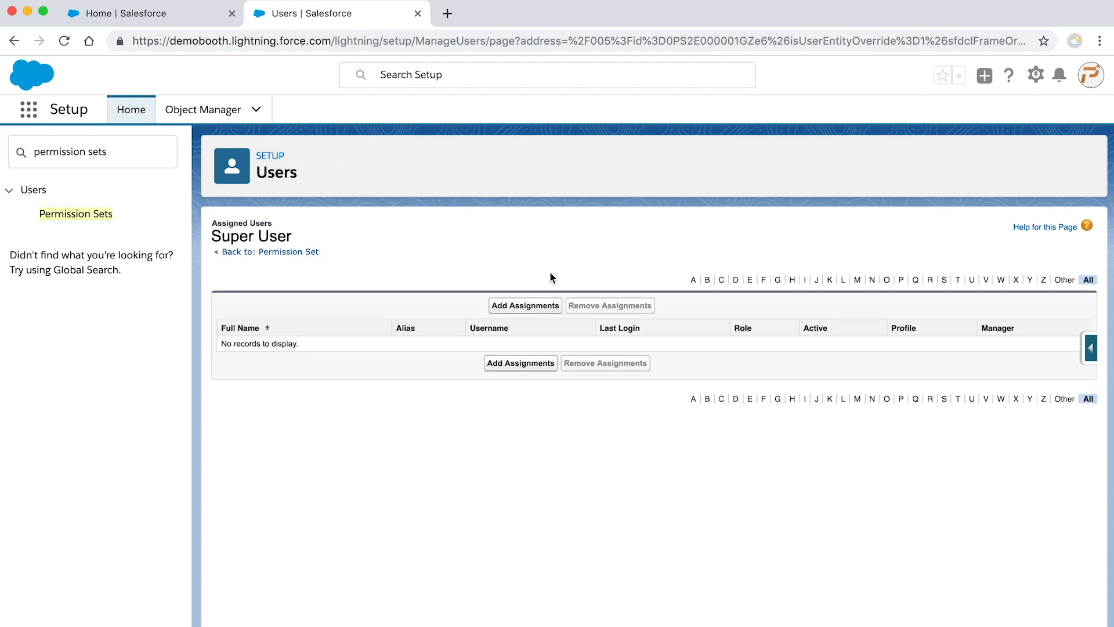
pyautogui.click(525, 305)
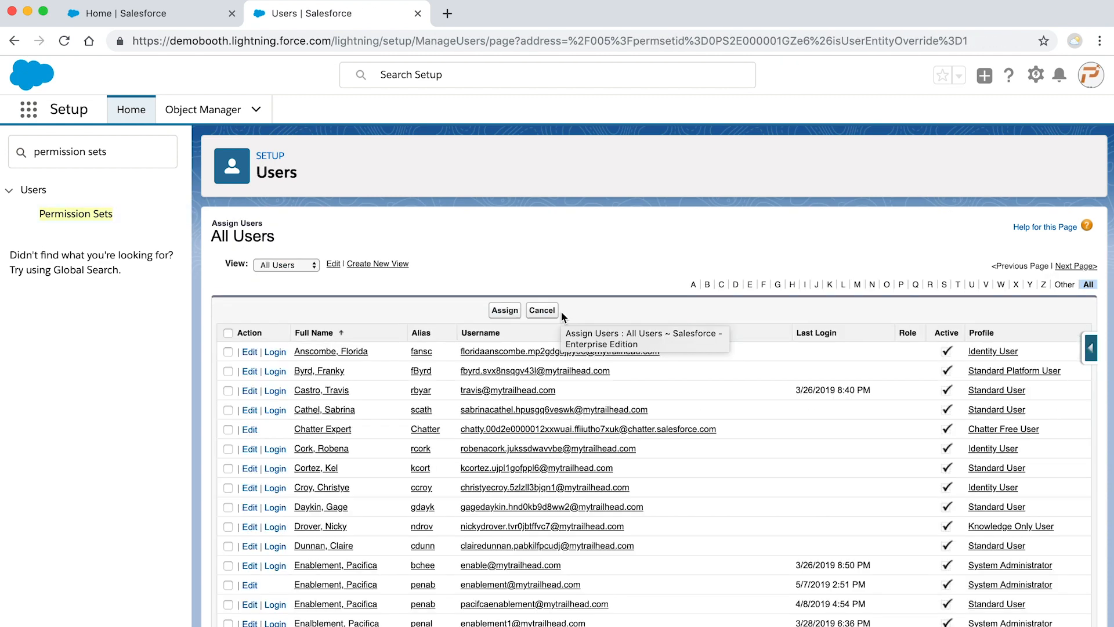
pyautogui.click(229, 410)
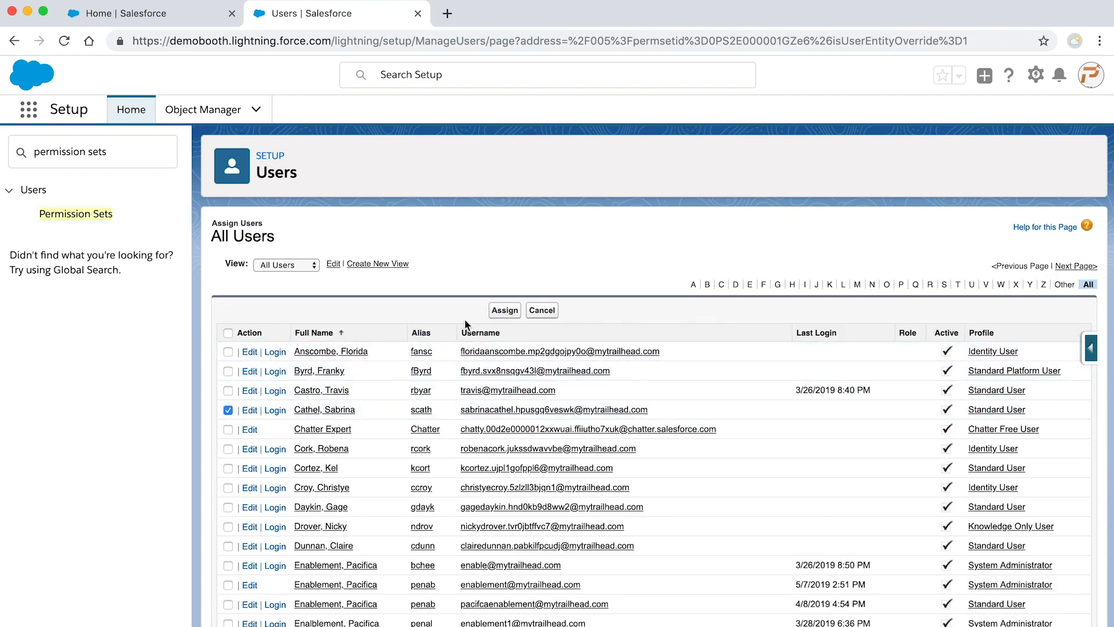
pyautogui.click(505, 310)
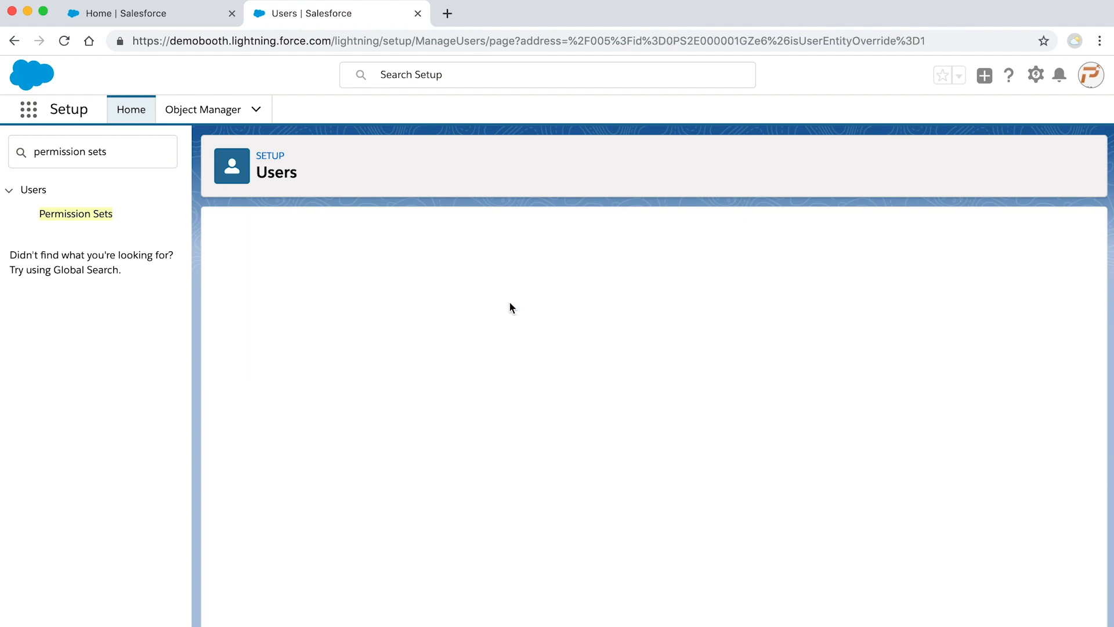